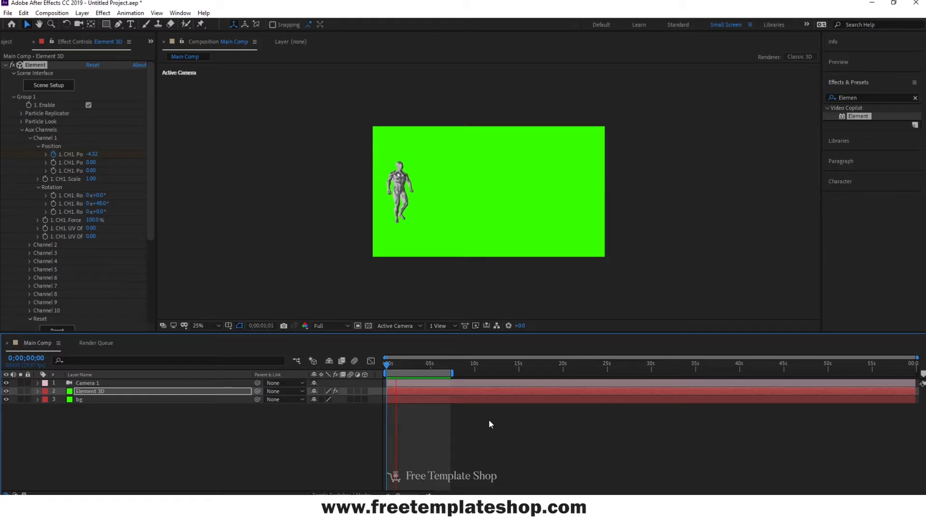
Move the time indicator to 0;00;01;25, where the figure's X position reads -2.05.
{"action": "left_click", "coordinate": [415, 373]}
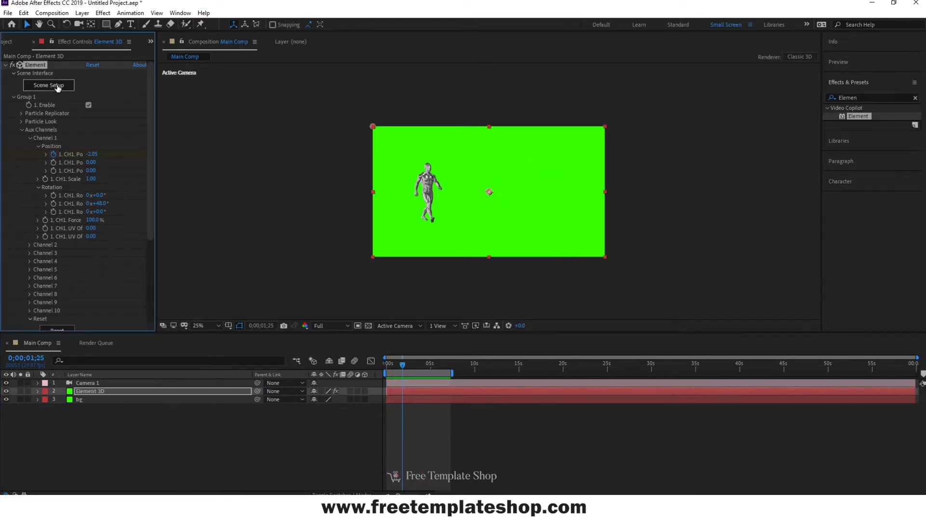
In Element 3D Scene Setup, add a Plane Model beneath the figure at Y position -1.01.
{"action": "left_click", "coordinate": [48, 85]}
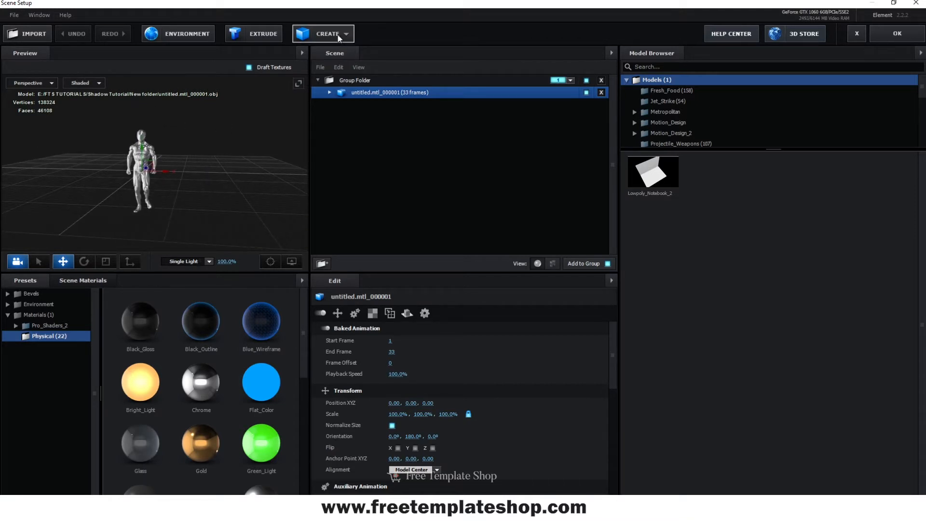
{"action": "left_click", "coordinate": [328, 33]}
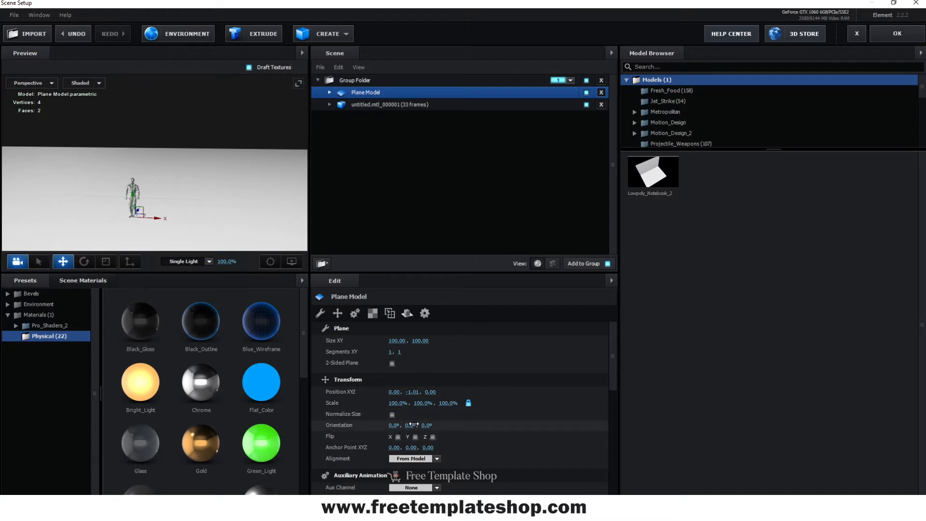
{"action": "scroll", "scroll_direction": "down", "scroll_amount": 3}
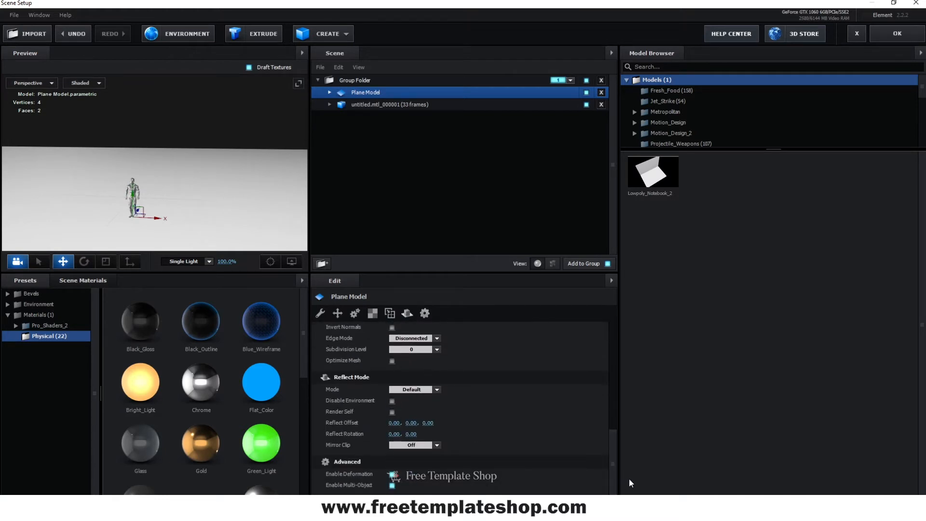
Apply the Matte_Shadow material from Materials > Physical to the Plane Model.
{"action": "left_click", "coordinate": [41, 314]}
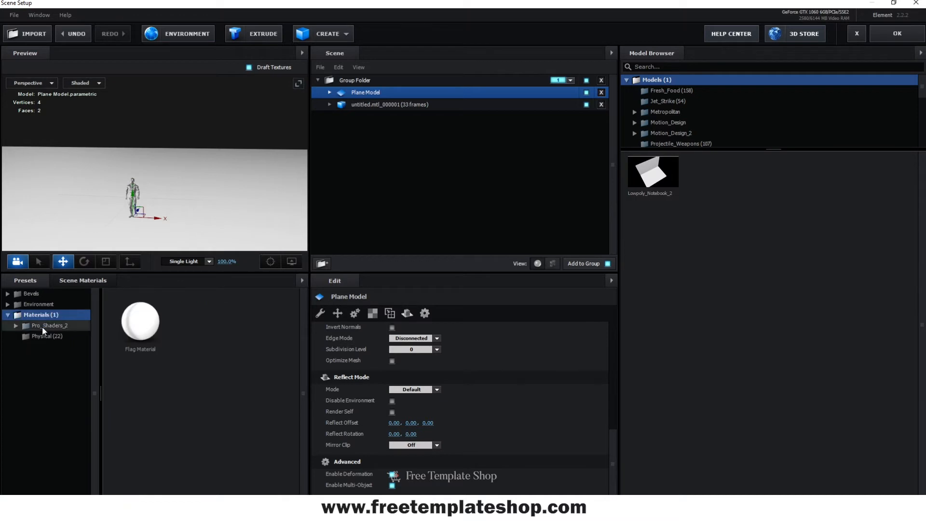
{"action": "left_click", "coordinate": [47, 335]}
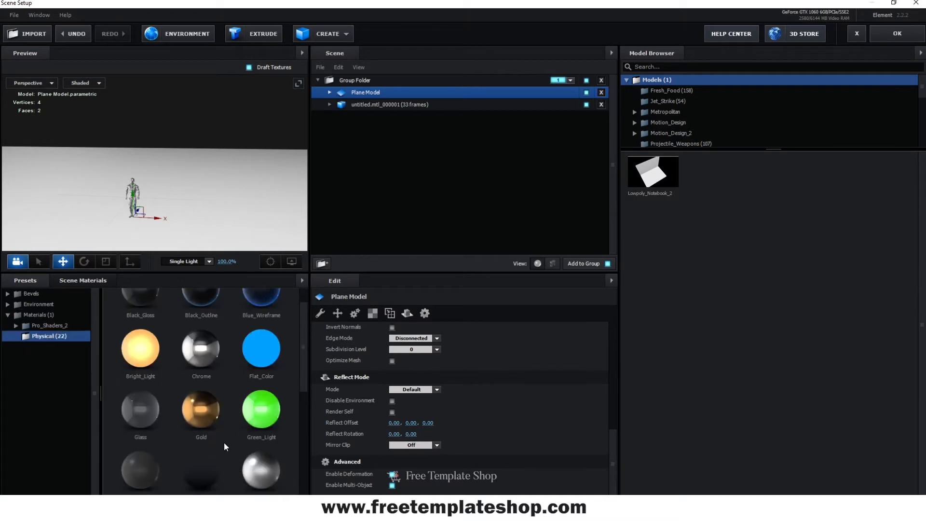
{"action": "scroll", "scroll_direction": "down", "scroll_amount": 3}
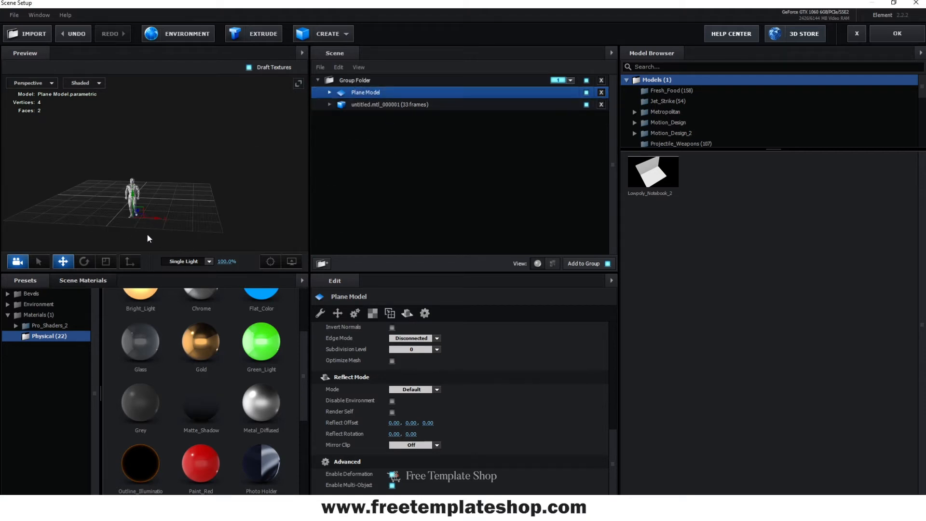
{"action": "mouse_move", "coordinate": [544, 213]}
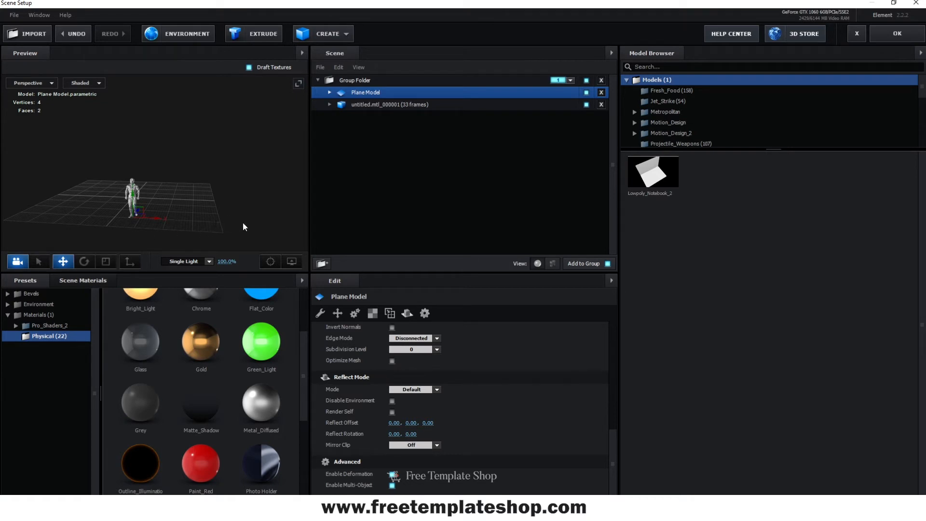
{"action": "mouse_move", "coordinate": [773, 125]}
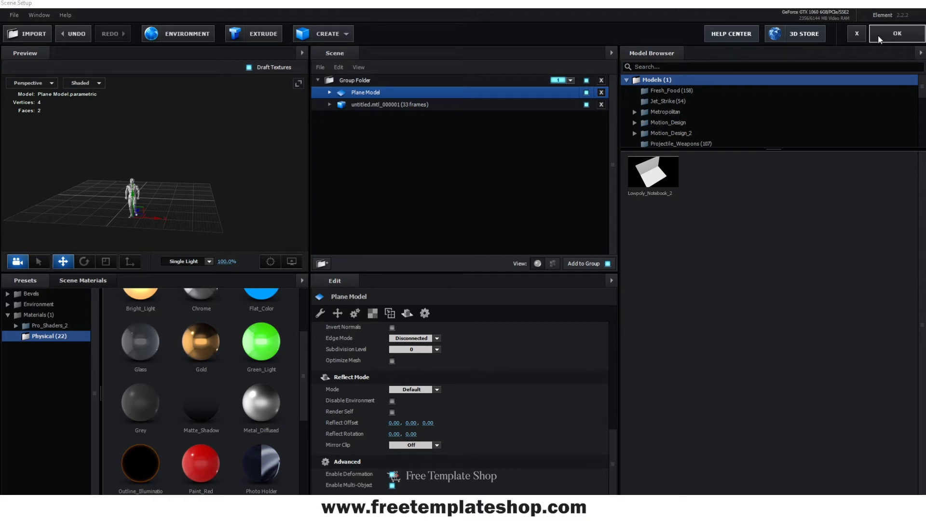
Close Scene Setup and configure a new shadow-casting parallel light at 154% intensity, 100% shadow darkness.
{"action": "left_click", "coordinate": [896, 34]}
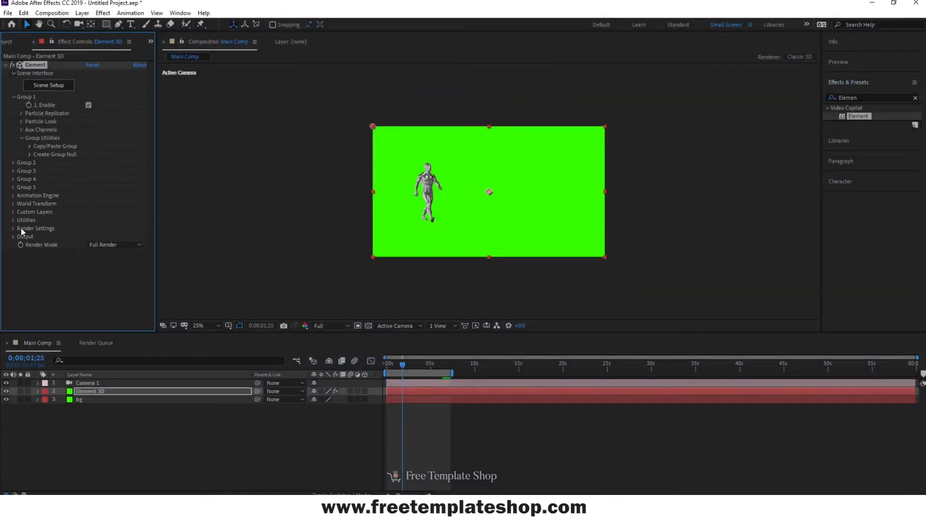
{"action": "left_click", "coordinate": [82, 13]}
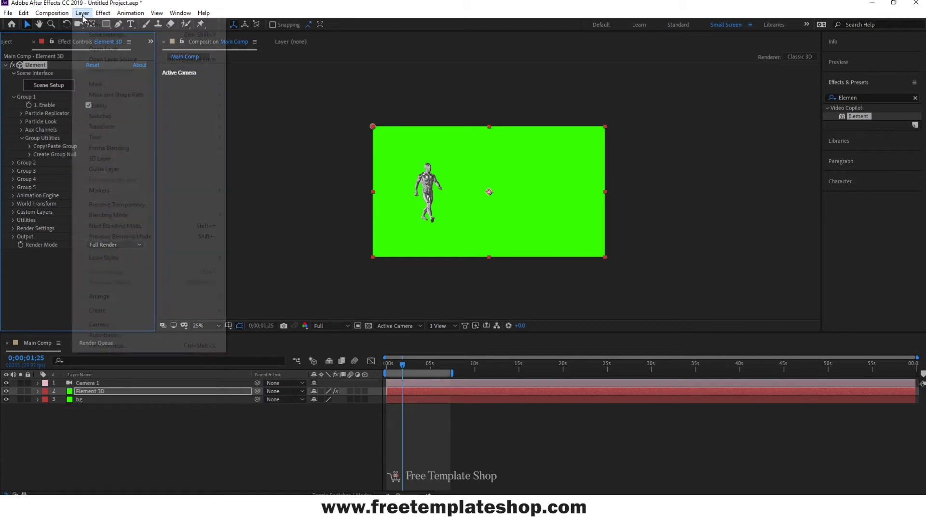
{"action": "left_click", "coordinate": [130, 13]}
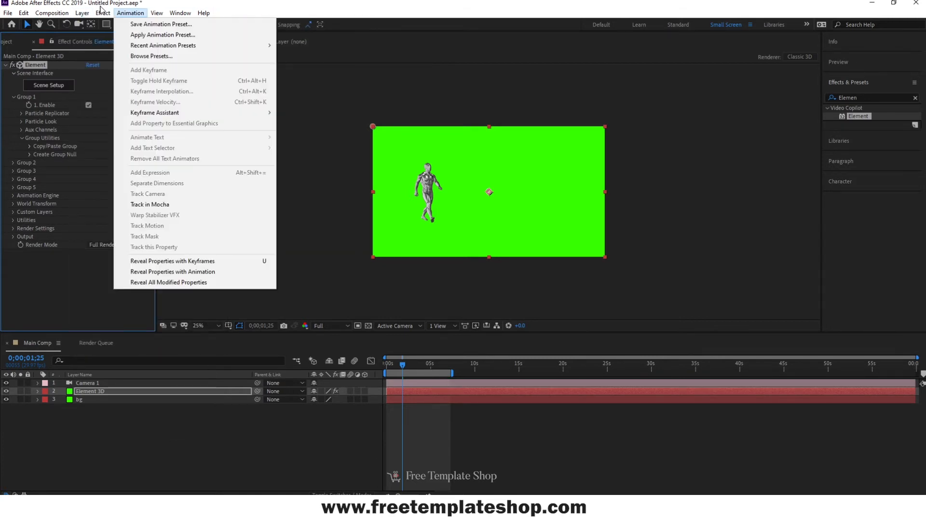
{"action": "left_click", "coordinate": [82, 13]}
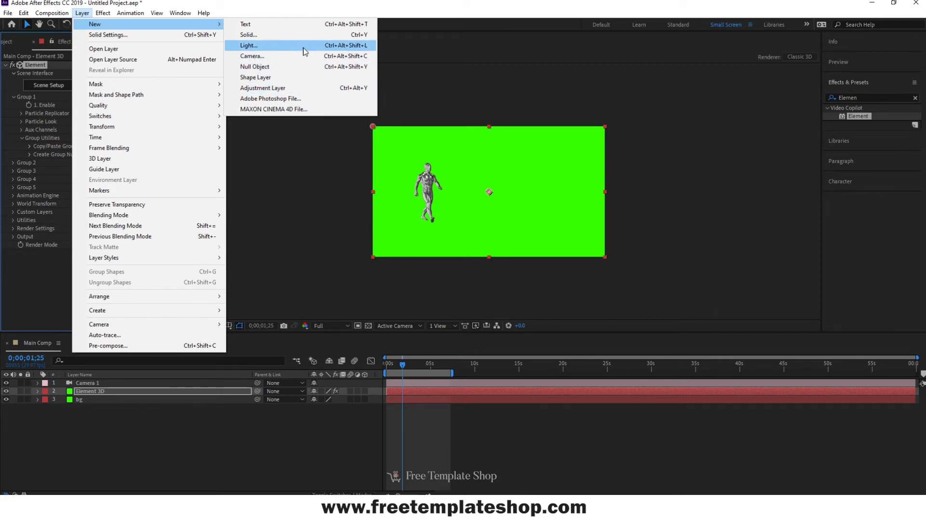
{"action": "left_click", "coordinate": [249, 45]}
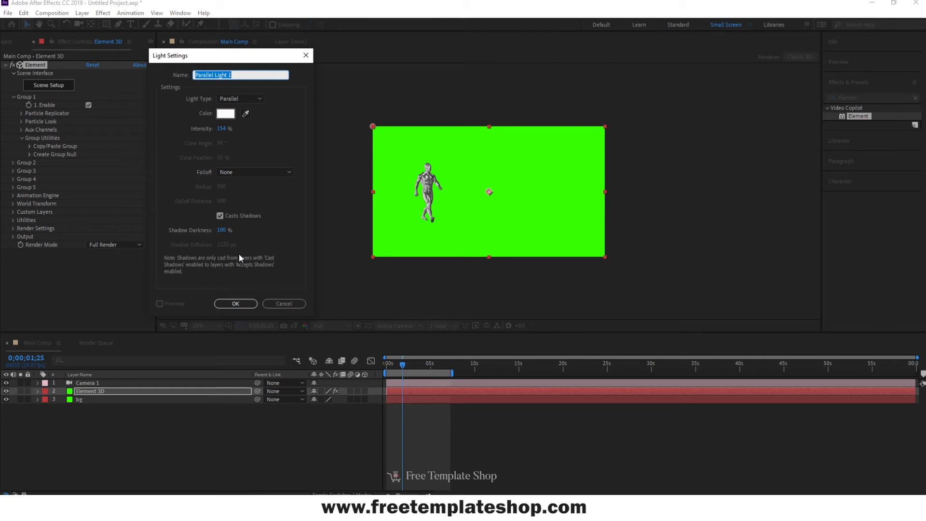
{"action": "left_click", "coordinate": [235, 303]}
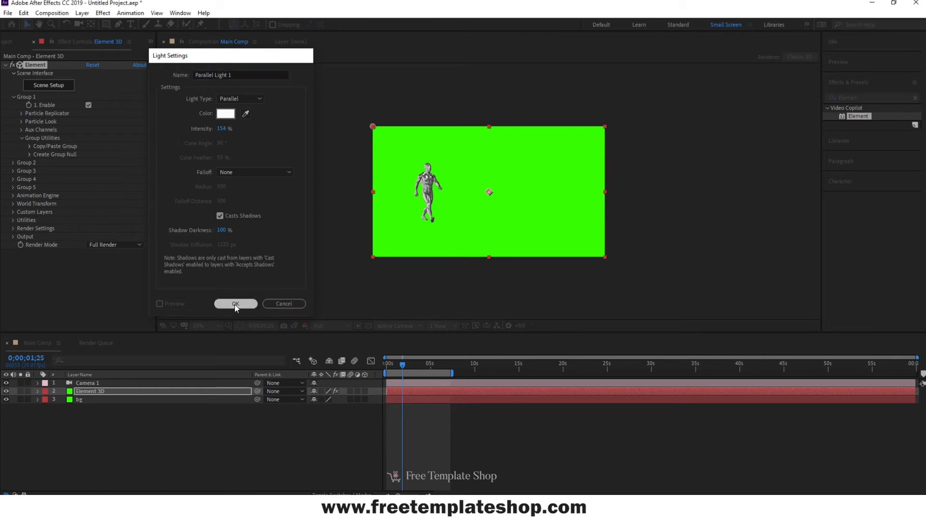
Create Parallel Light 1 at position 1412, 211, -783.7, then return to Element 3D settings.
{"action": "left_click", "coordinate": [235, 303]}
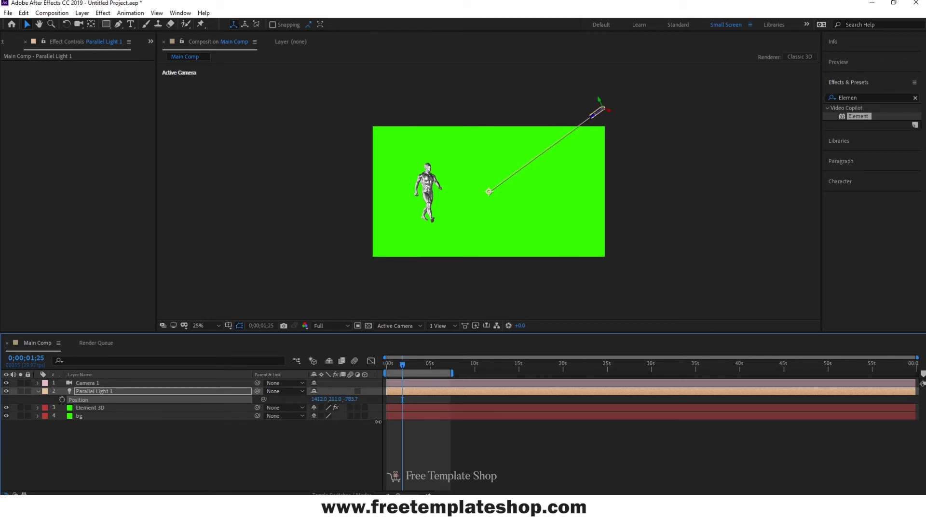
{"action": "left_click", "coordinate": [89, 407]}
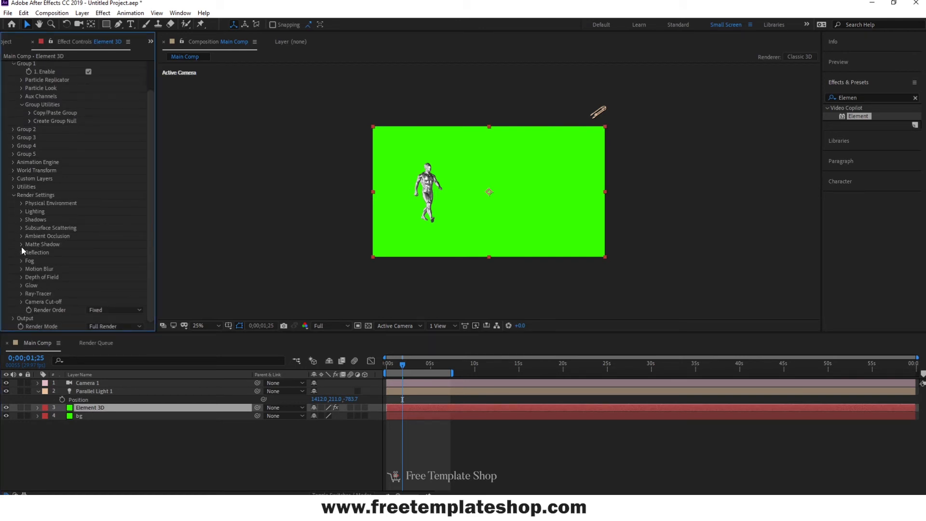
Enable Element 3D shadows, expand the Parallel Light shadow settings, and reveal the light layer's properties.
{"action": "left_click", "coordinate": [35, 219]}
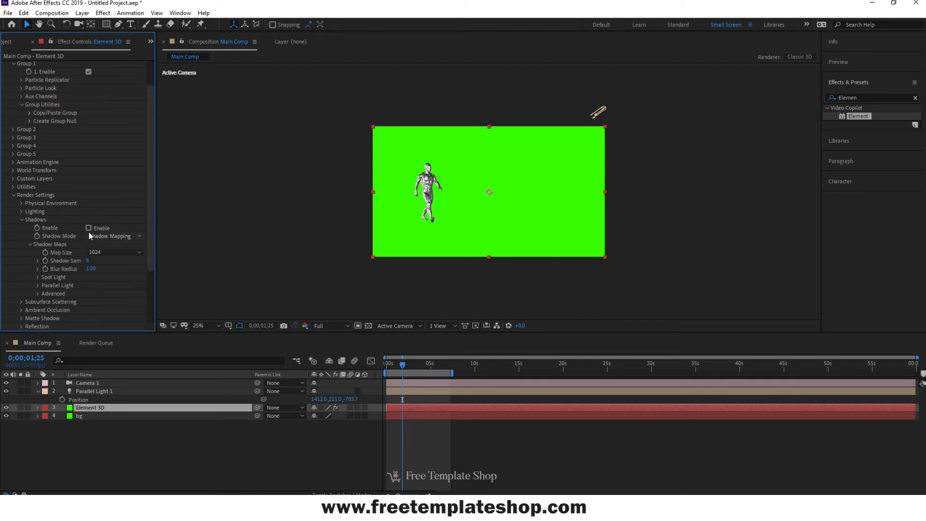
{"action": "left_click", "coordinate": [88, 228]}
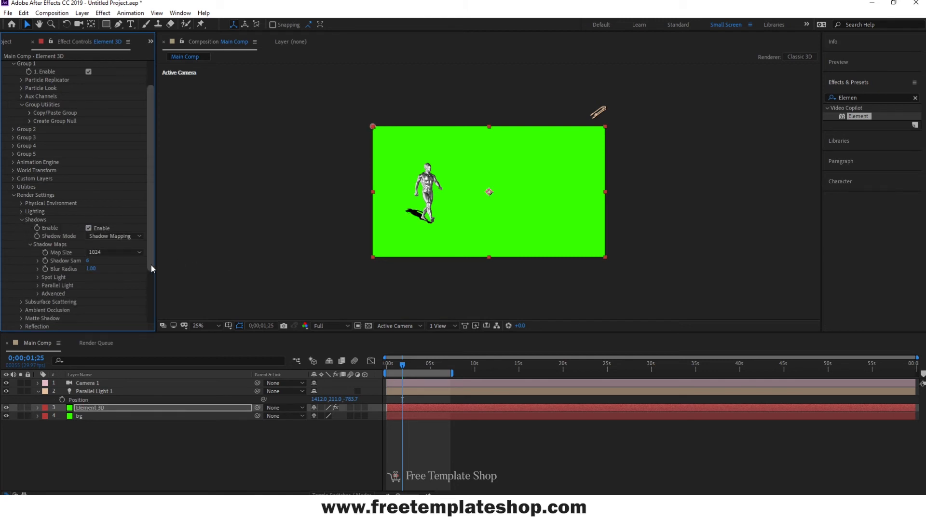
{"action": "mouse_move", "coordinate": [84, 285]}
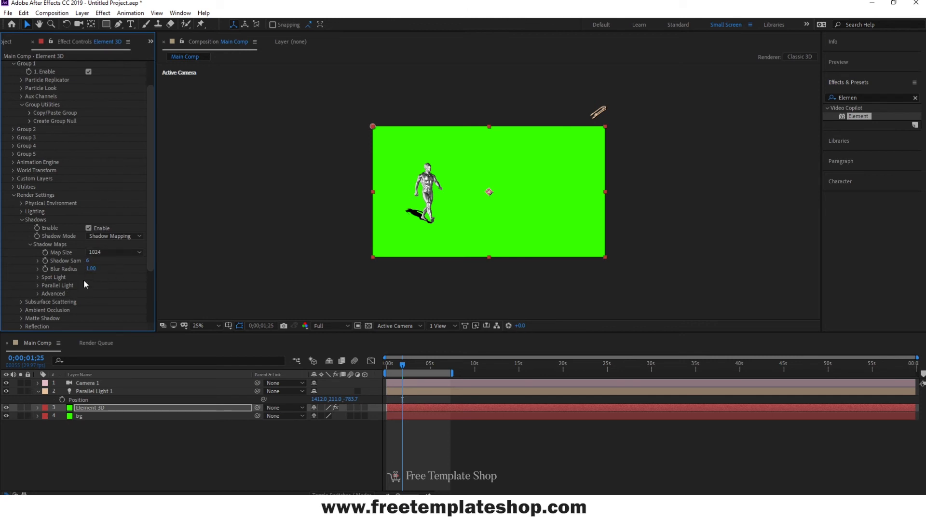
{"action": "left_click", "coordinate": [37, 285]}
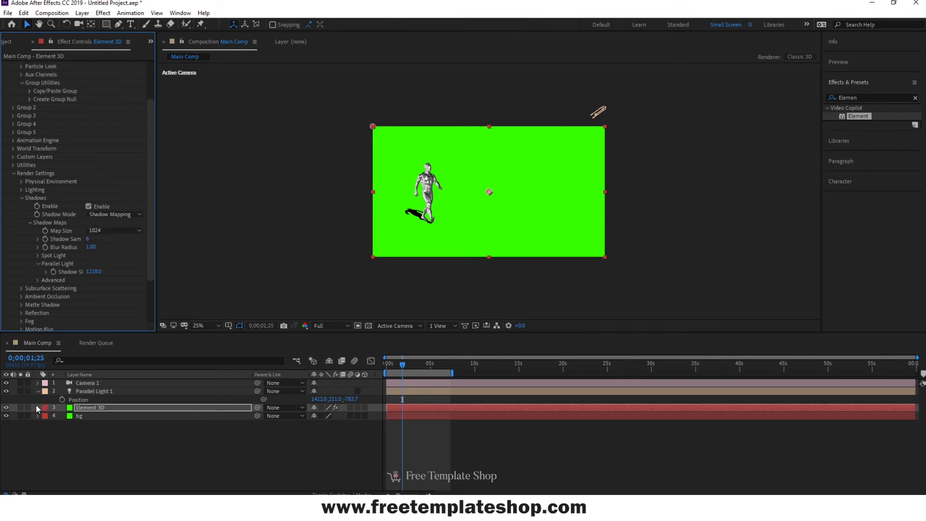
{"action": "left_click", "coordinate": [38, 391]}
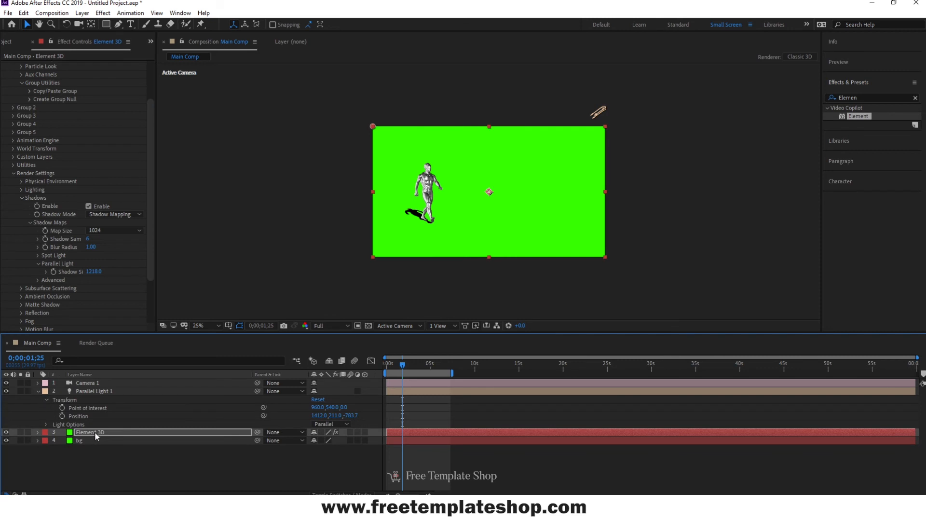